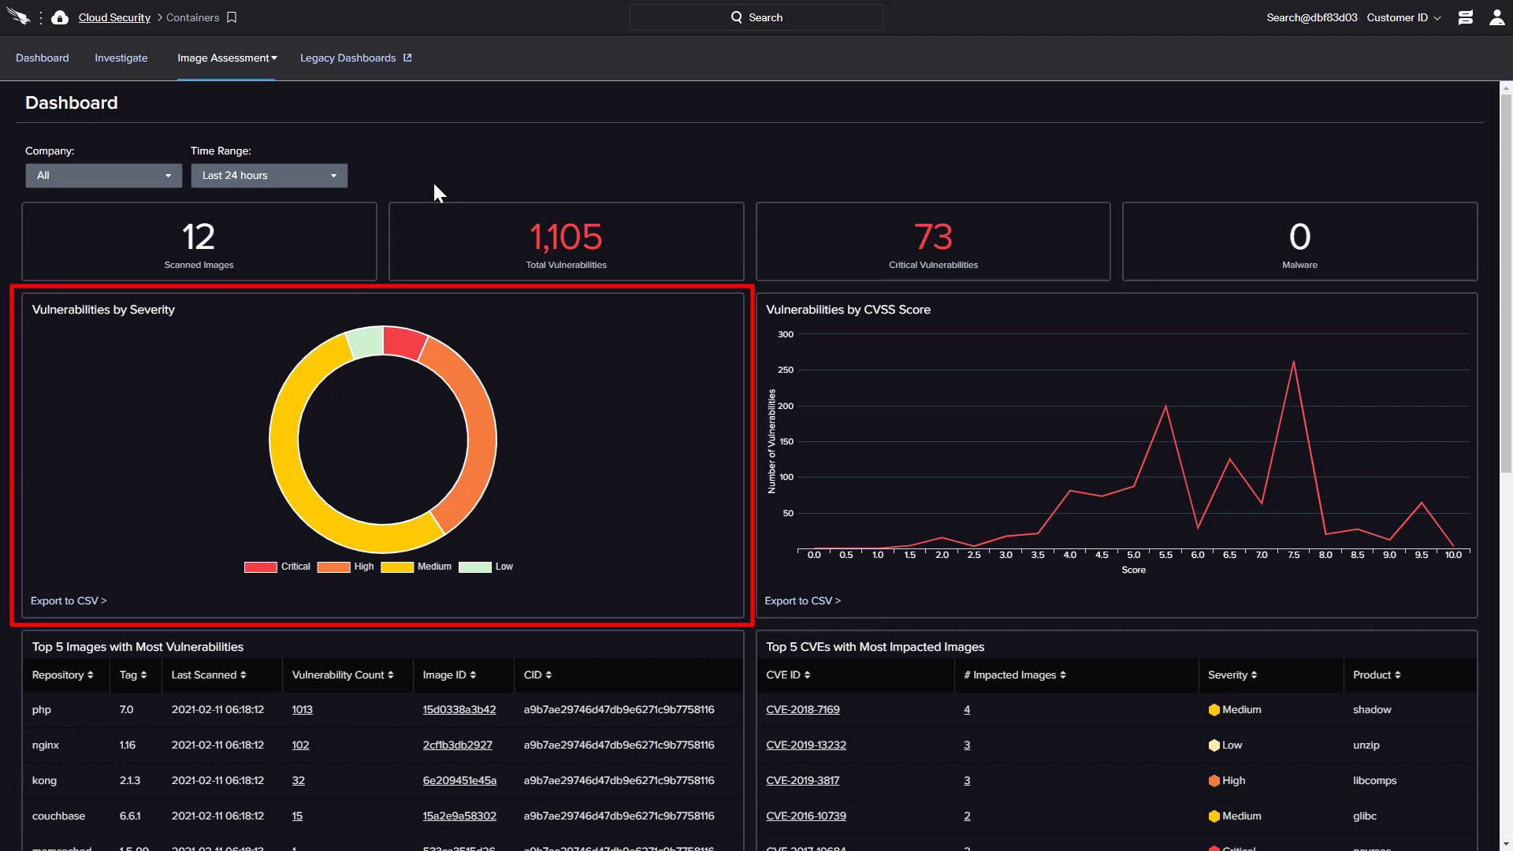
mouse_move(401, 359)
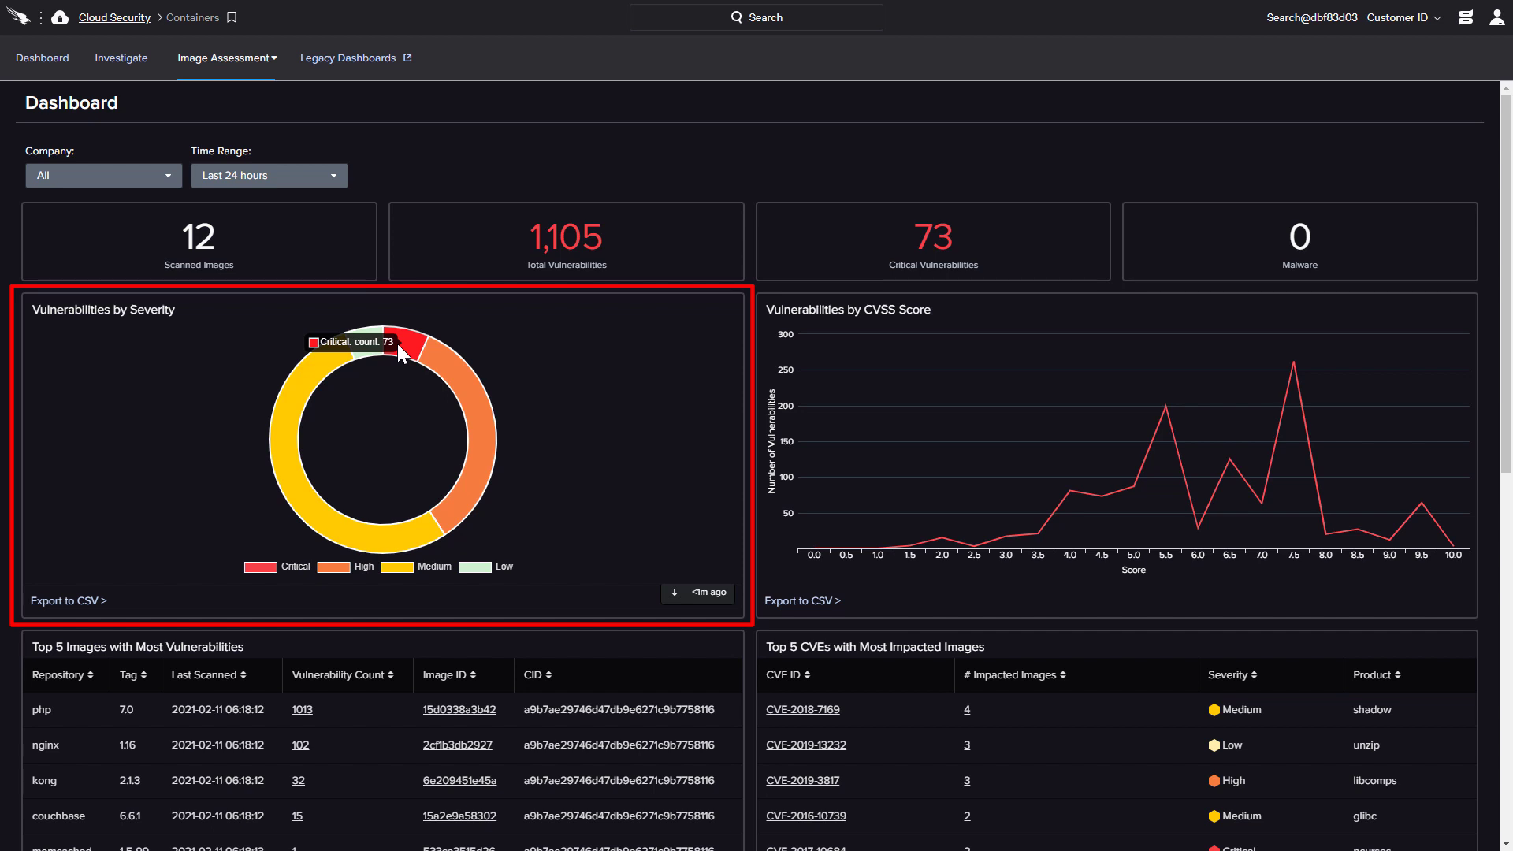
Review the vulnerability dashboard charts, then bring up the Image Assessment page menu.
scroll(down, 3)
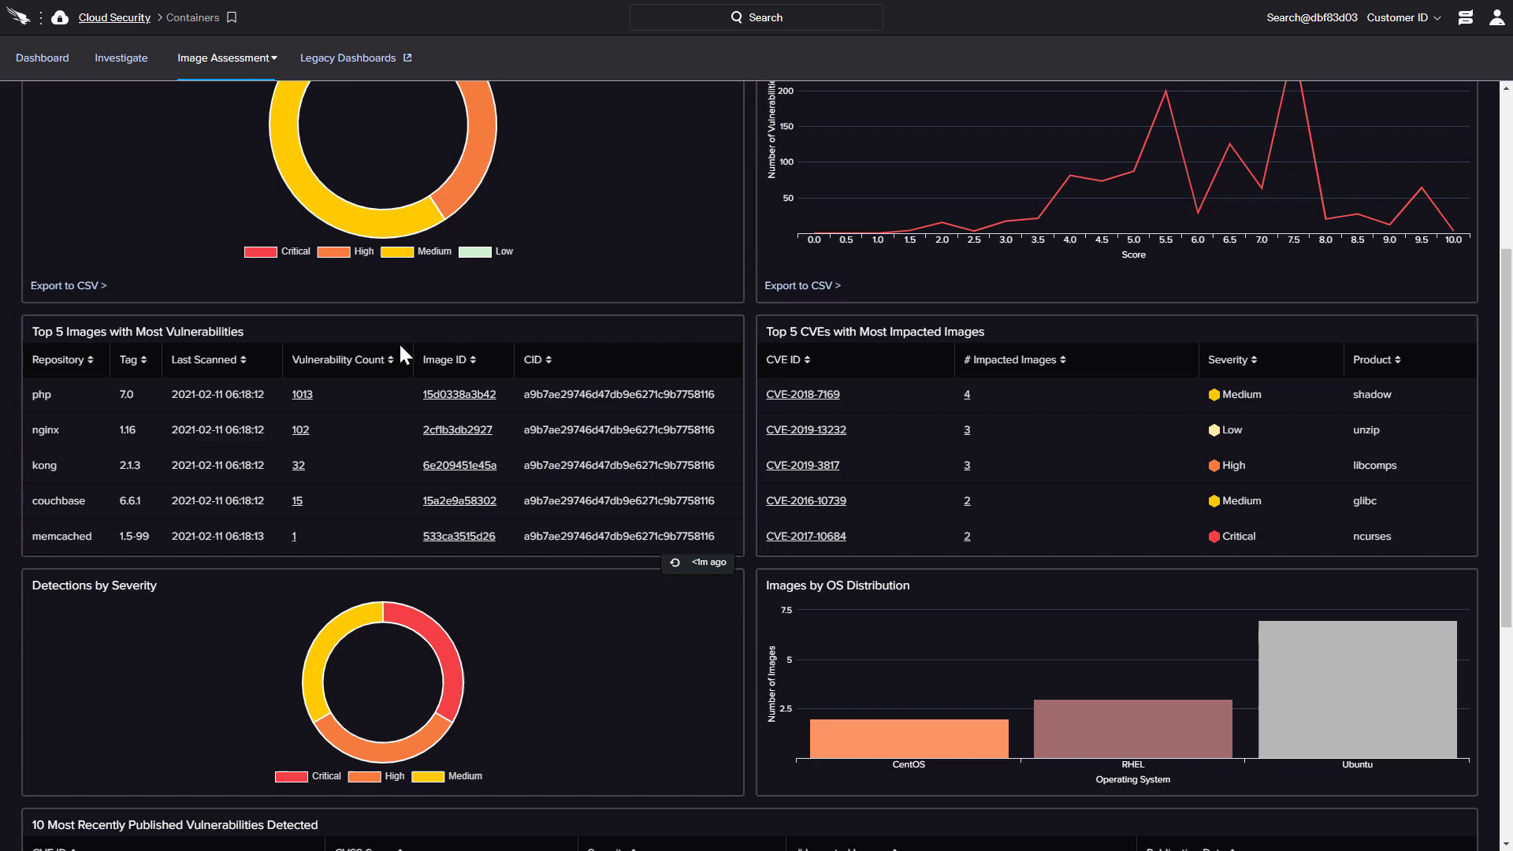
click(224, 57)
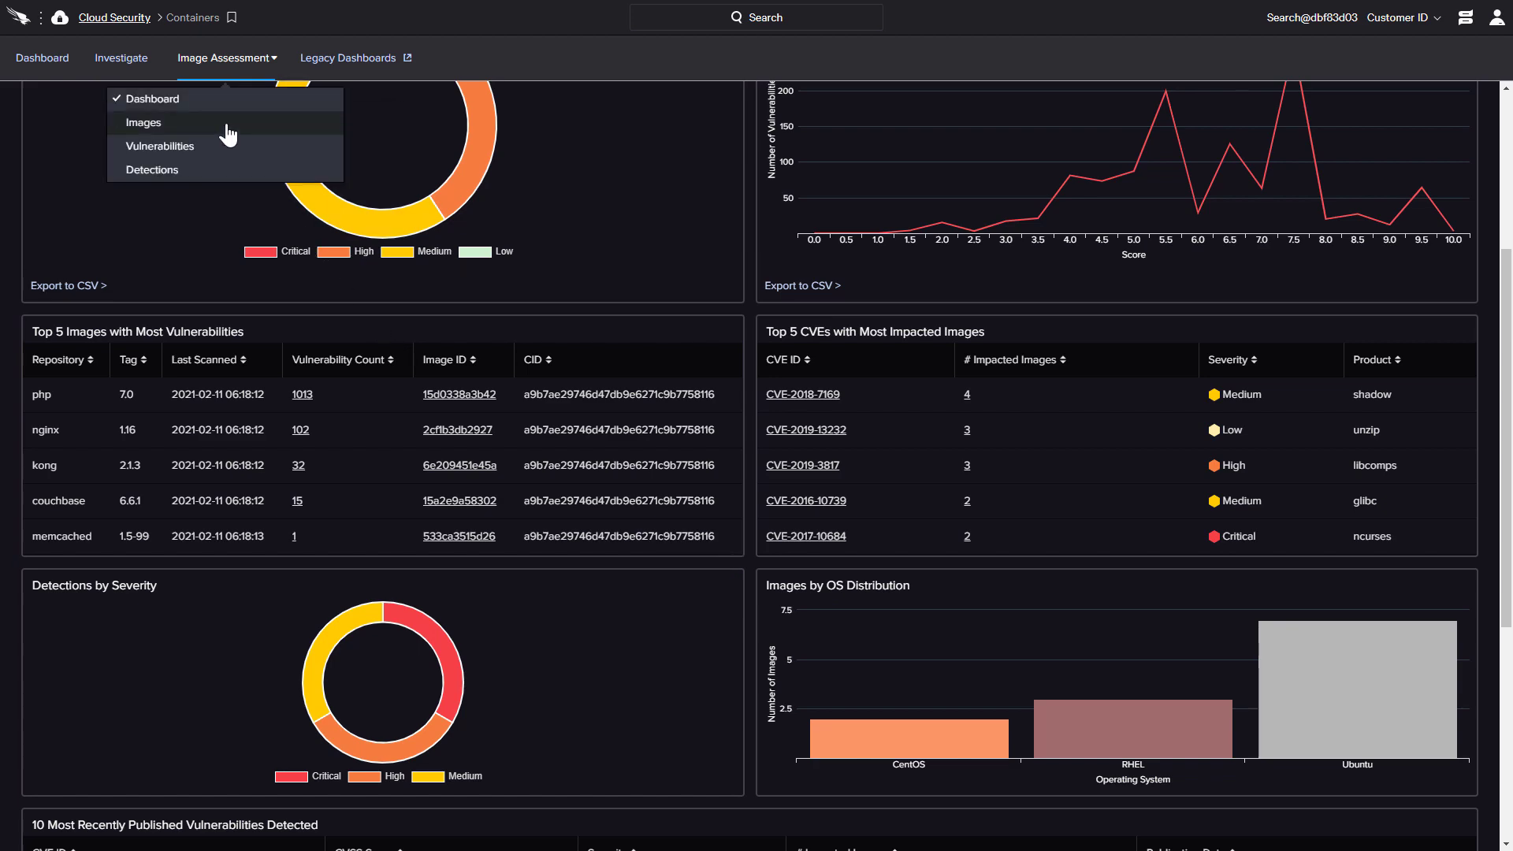
Show the scanned Images list, the couchbase image's details, and its vulnerabilities list.
click(143, 123)
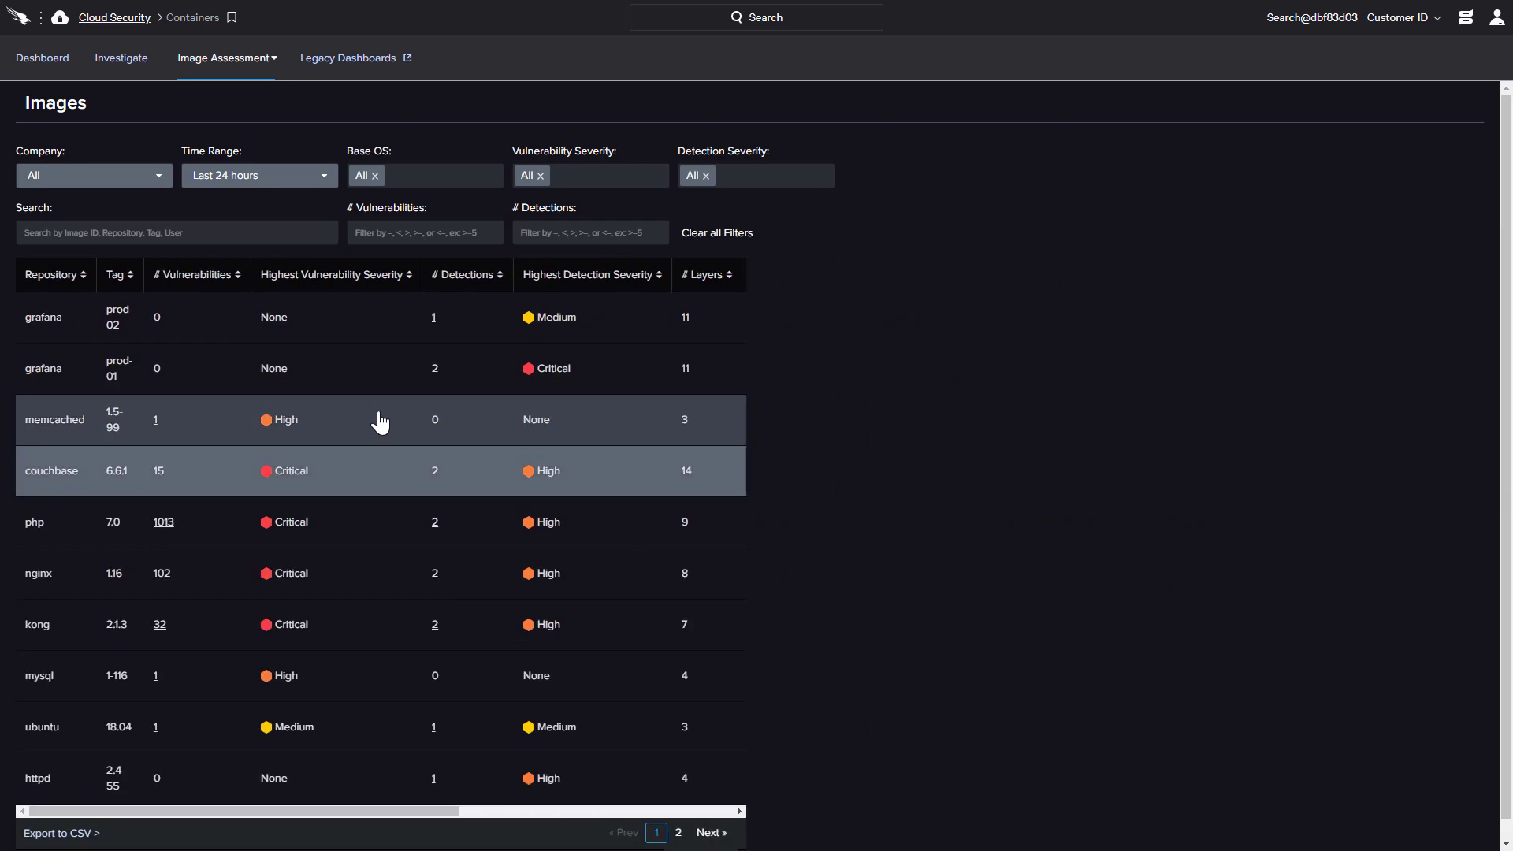
click(52, 470)
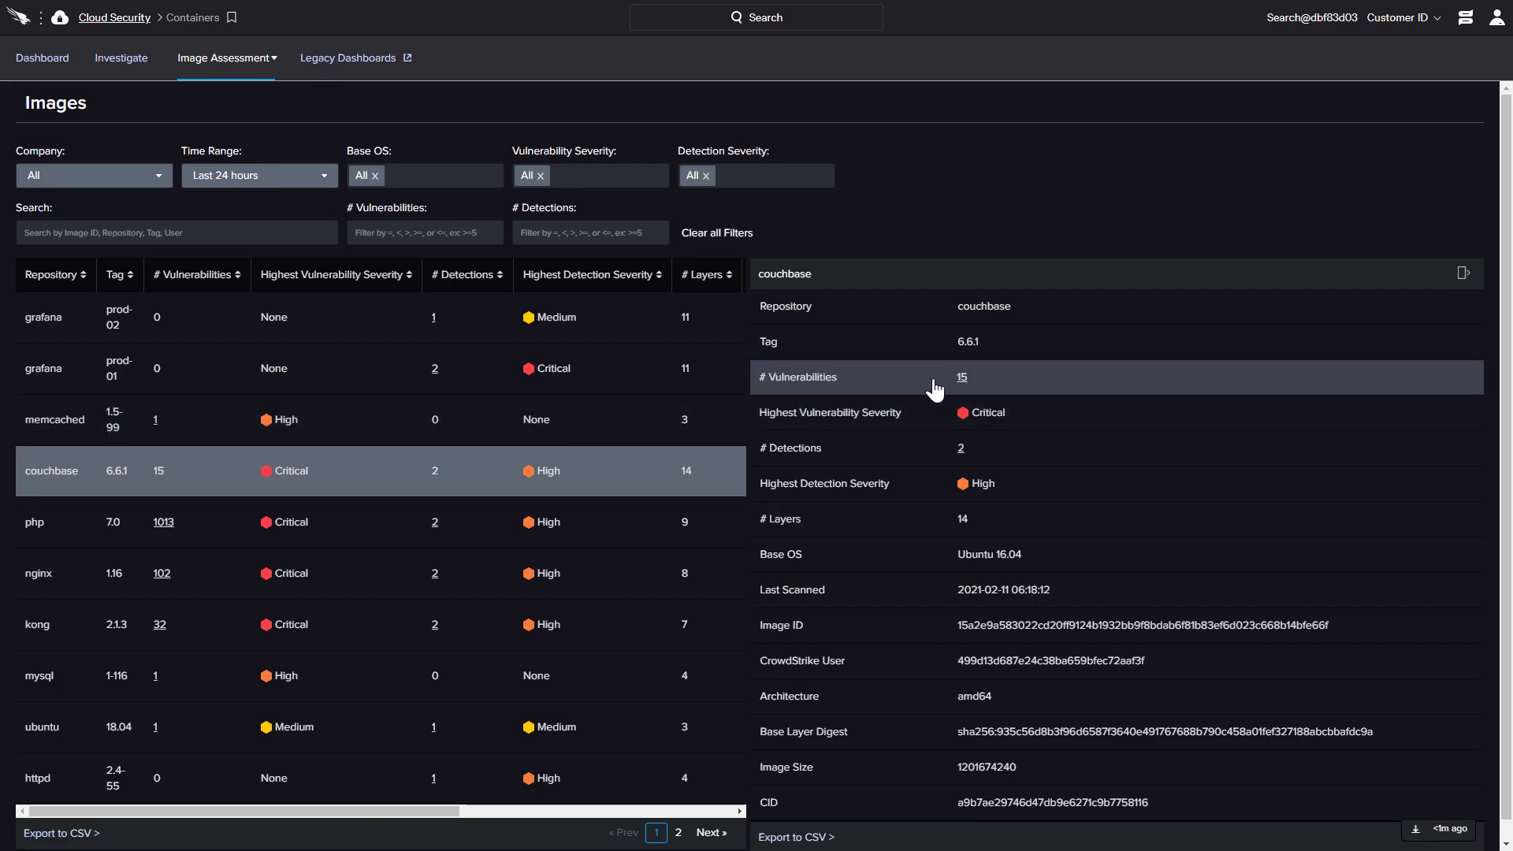
click(962, 378)
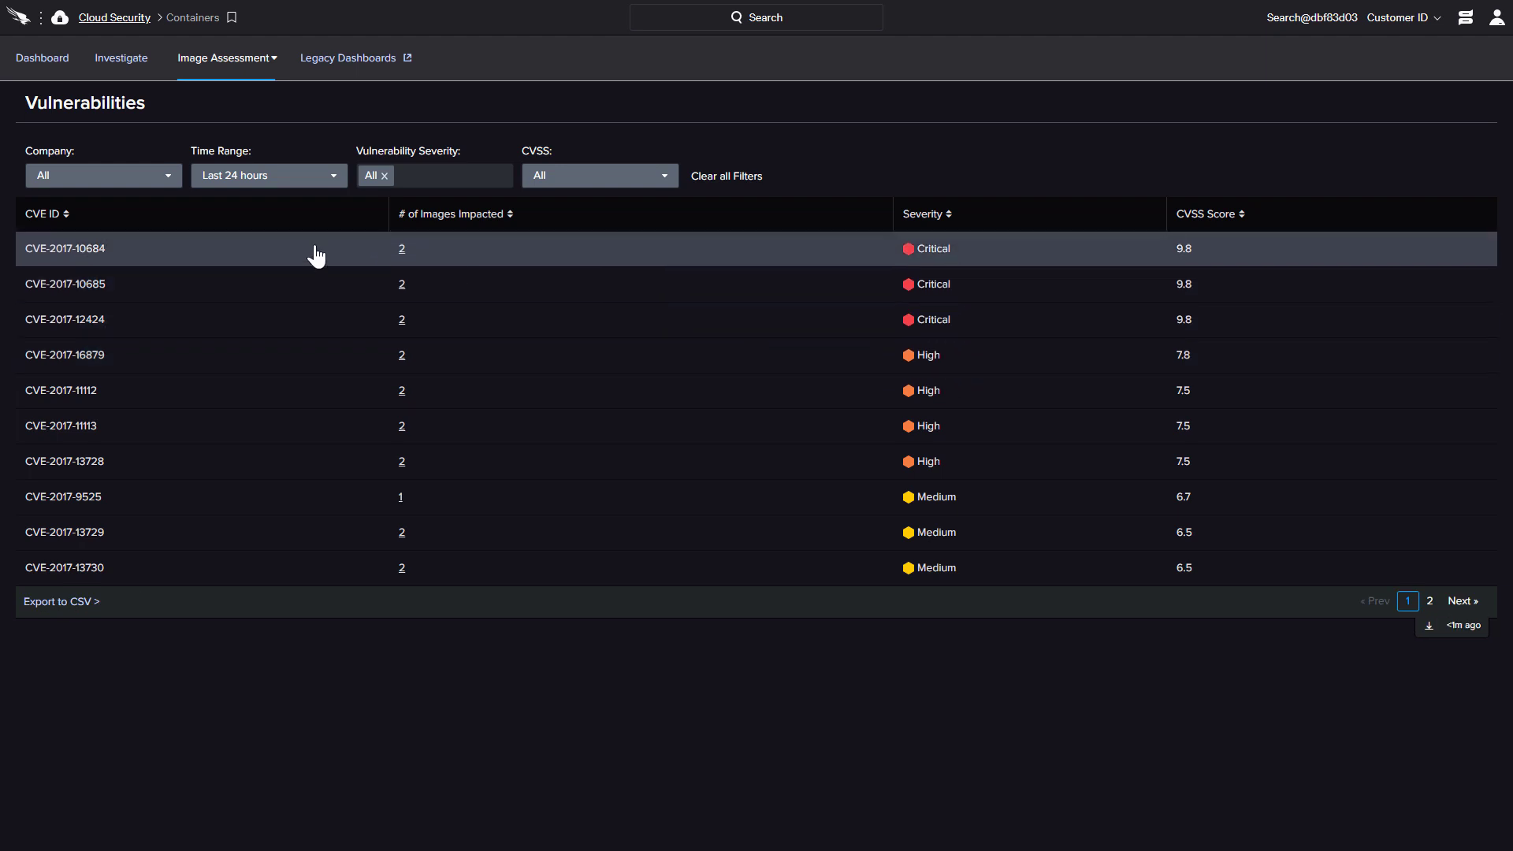
Show details of CVE-2017-10684, the critical 9.8-score ncurses buffer overflow.
click(67, 249)
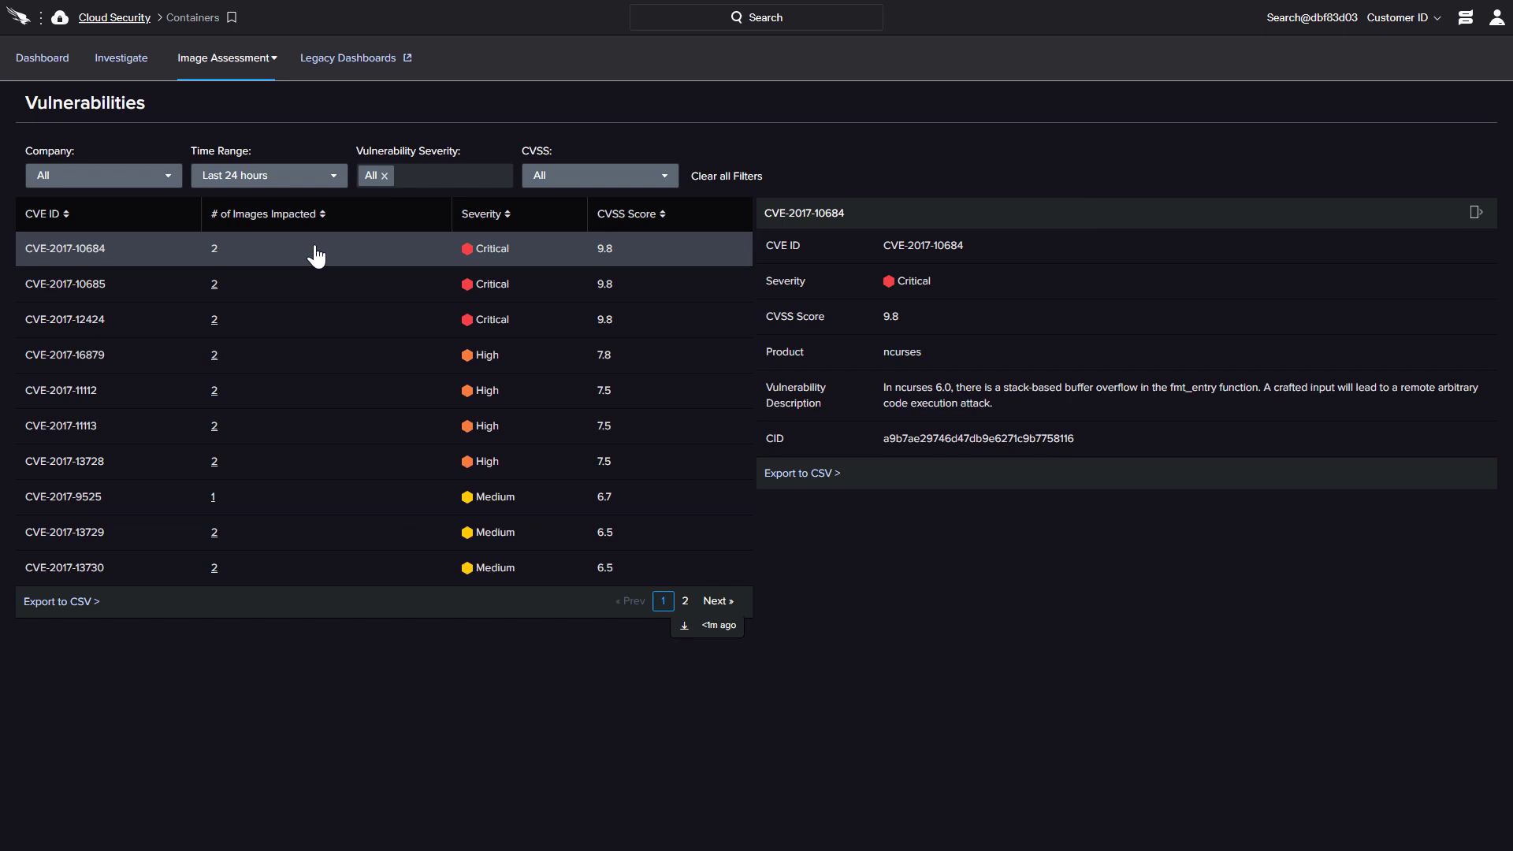
mouse_move(290, 156)
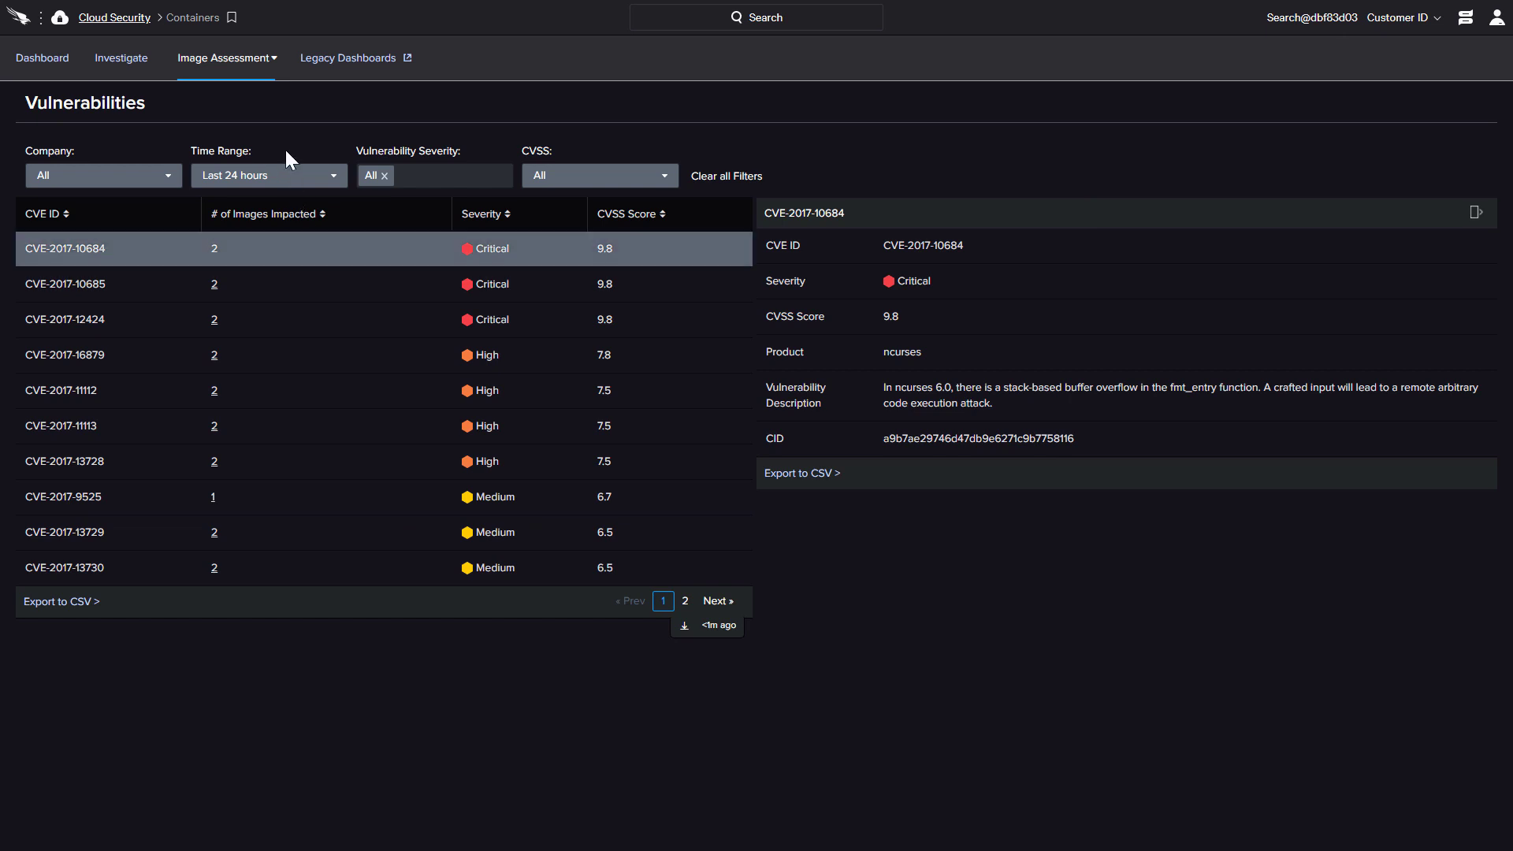
click(224, 56)
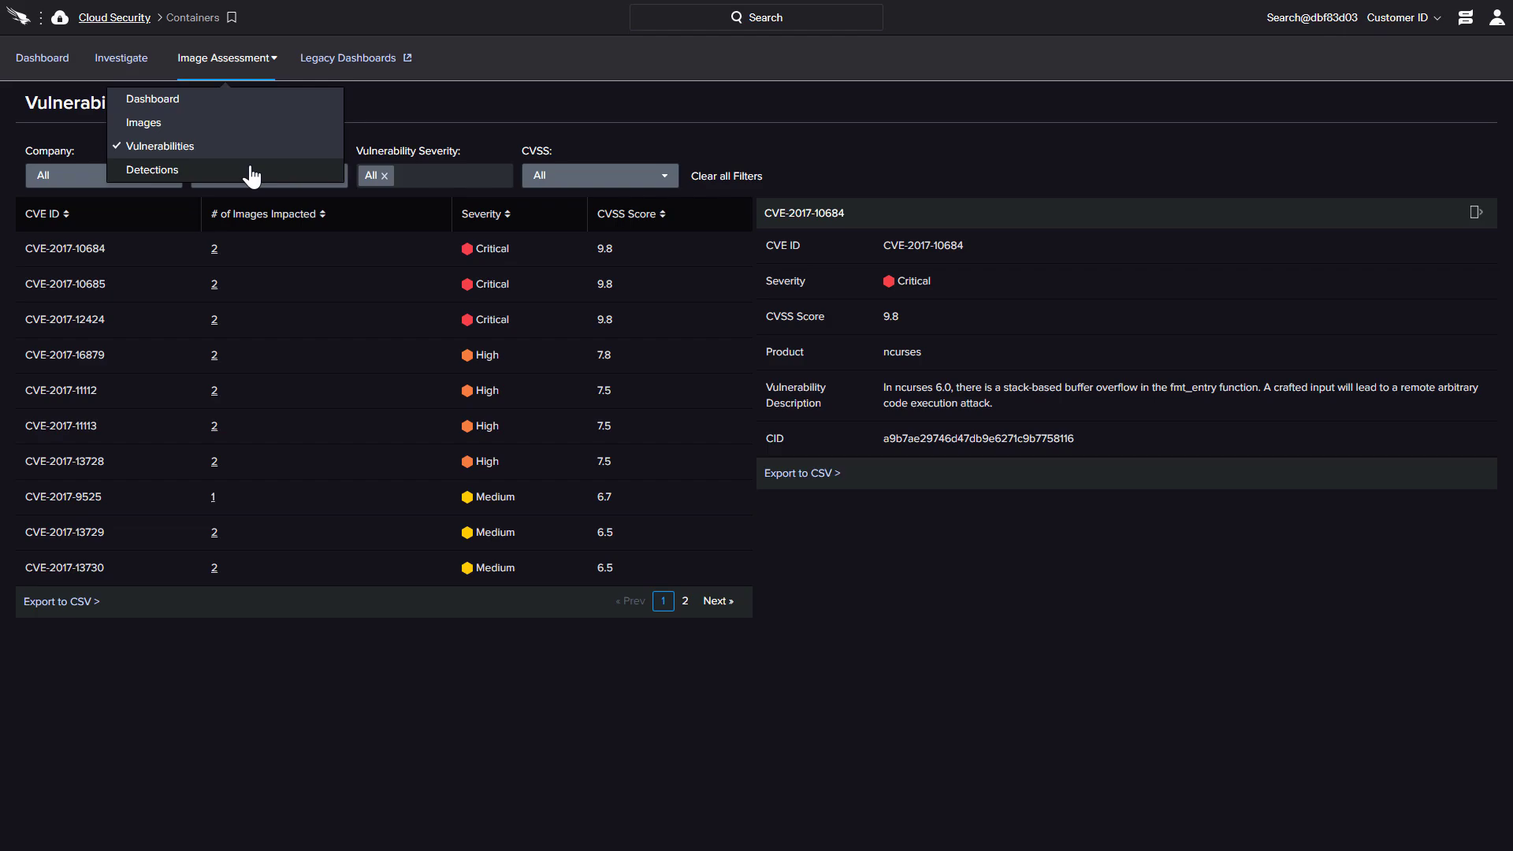
Show the image Detections list and details of the critical AWSCredsFoundInImage secret detection.
click(151, 170)
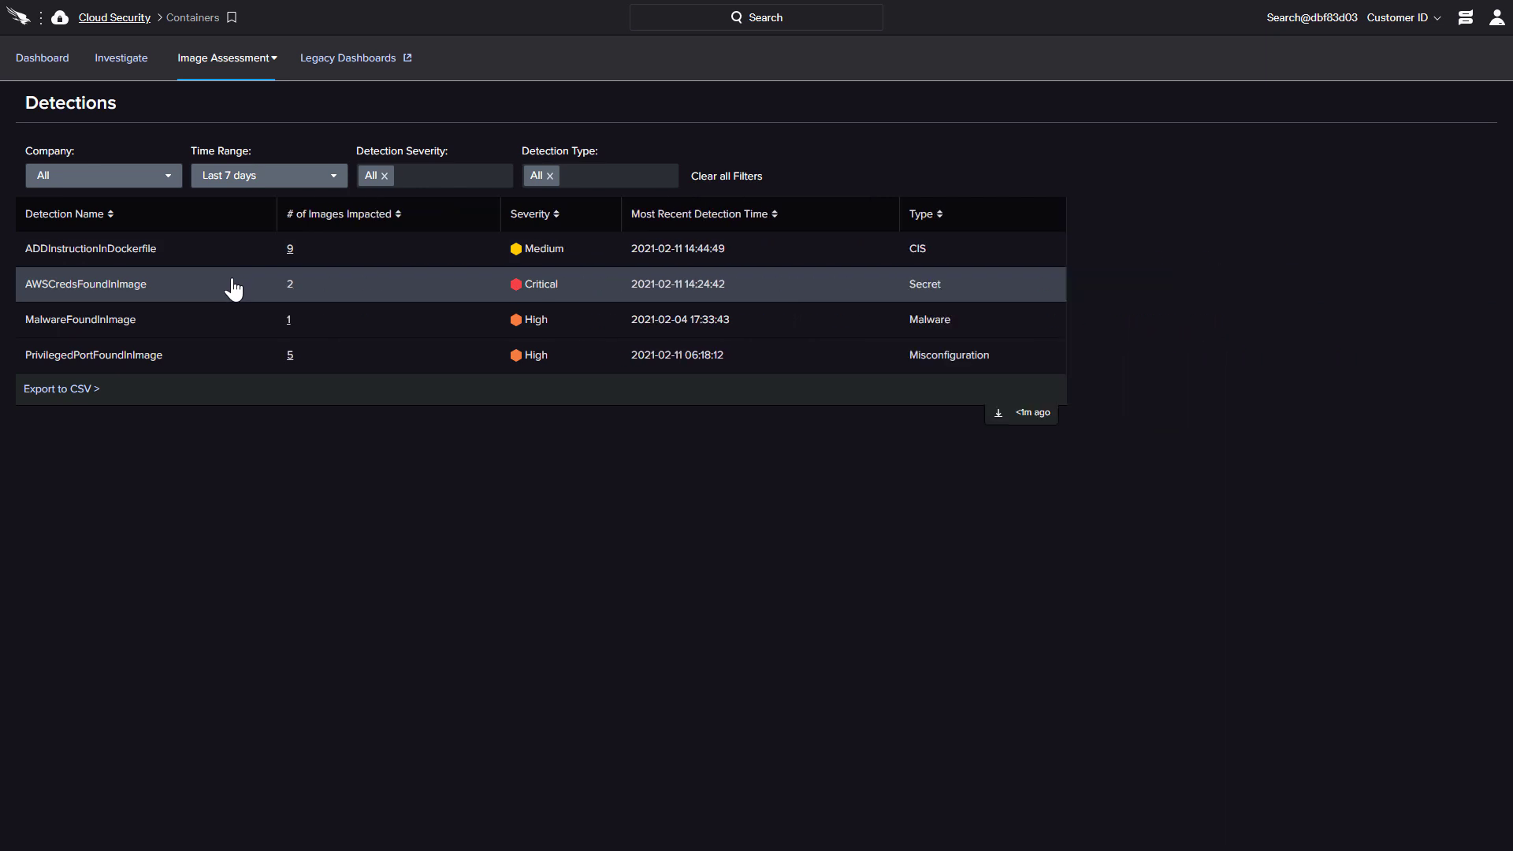
click(87, 283)
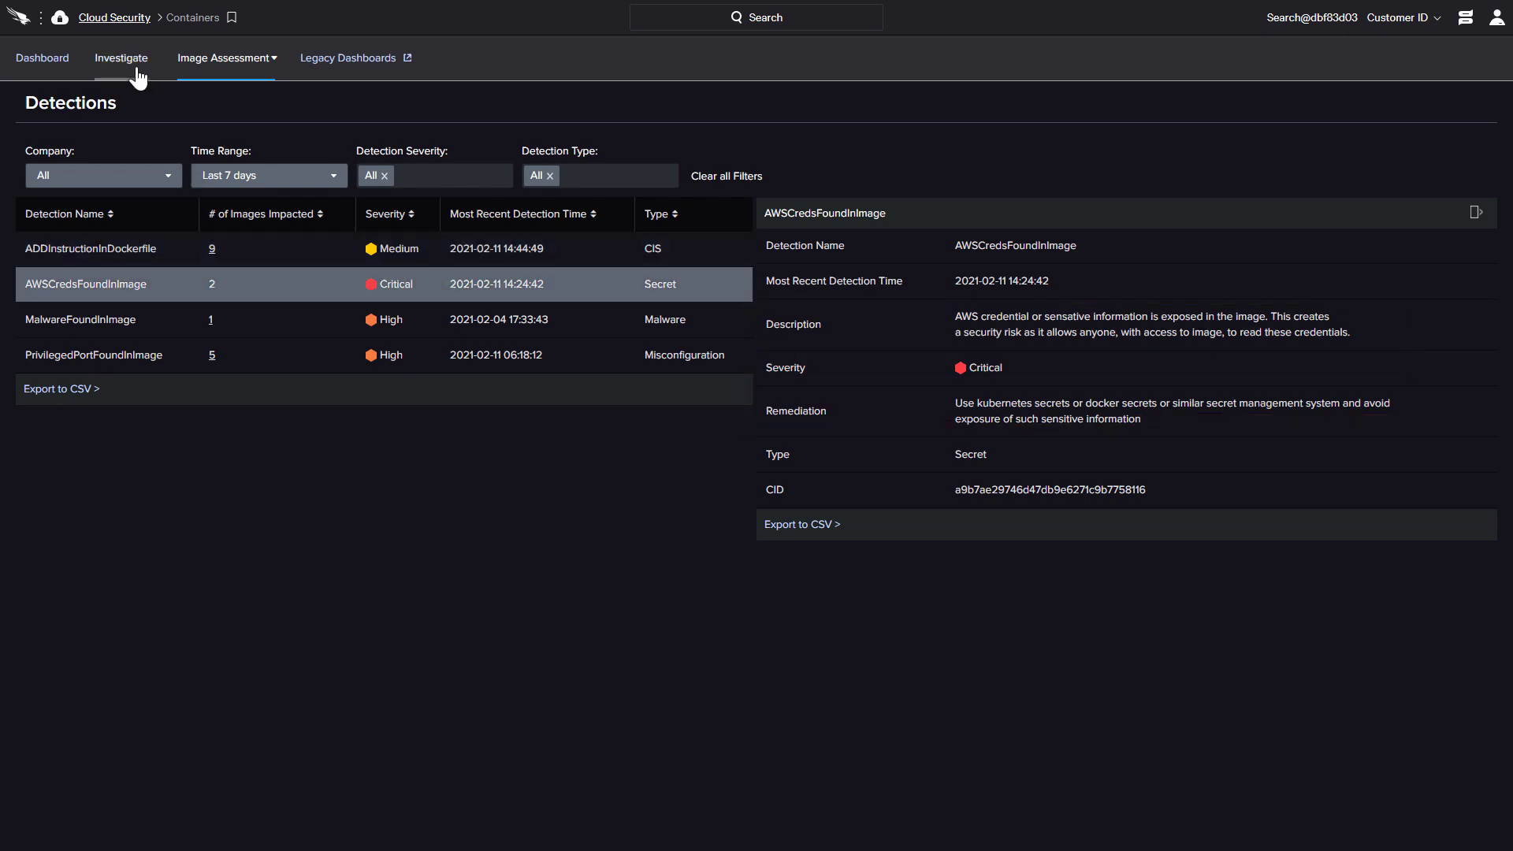
Review the Investigate overview: risky pods, user accounts, worker nodes, pod details and images used.
click(122, 57)
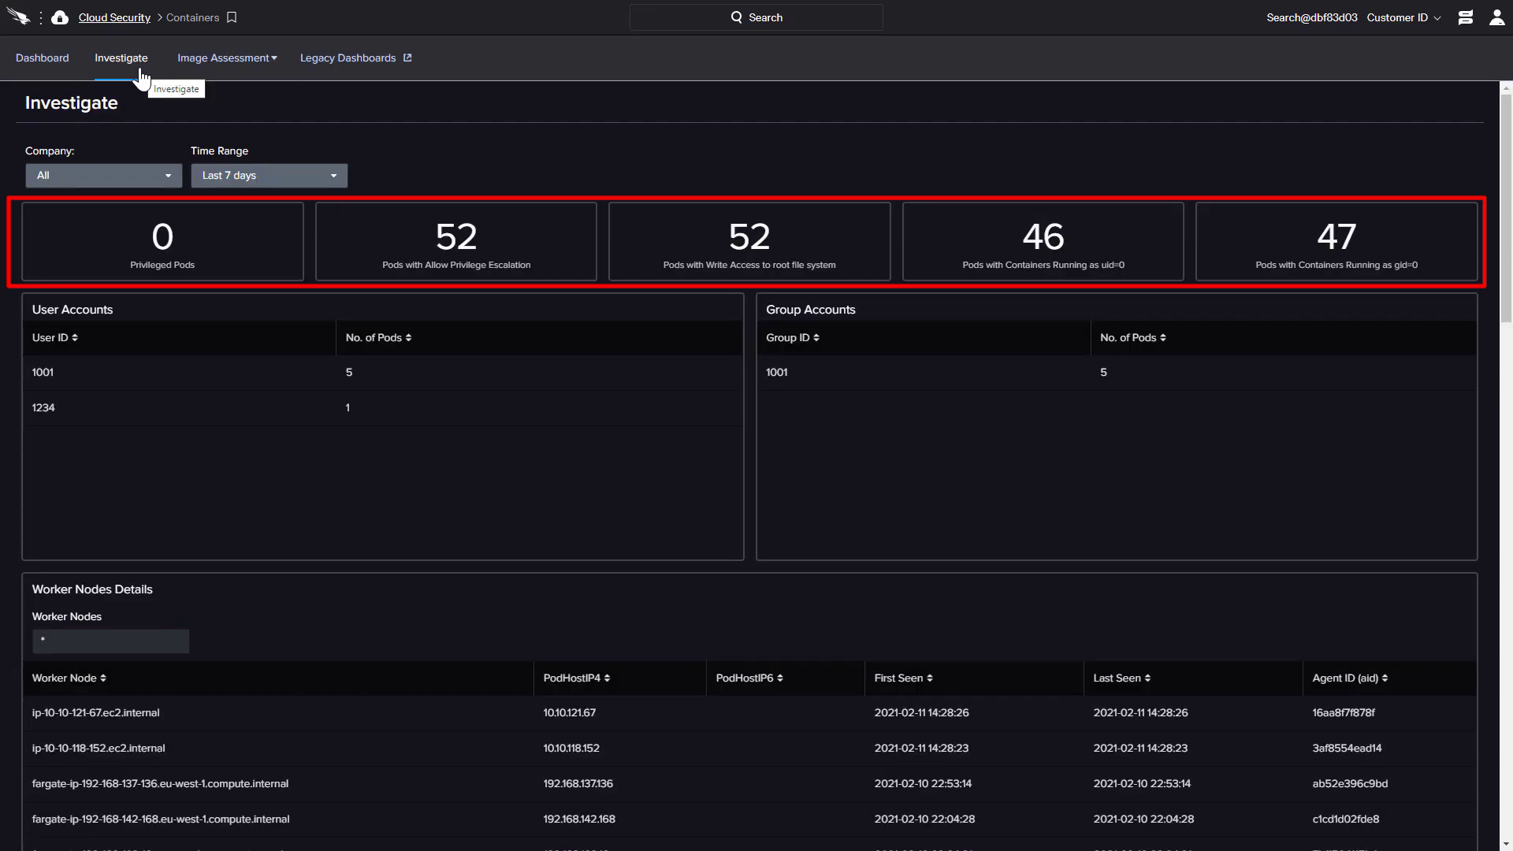
scroll(down, 3)
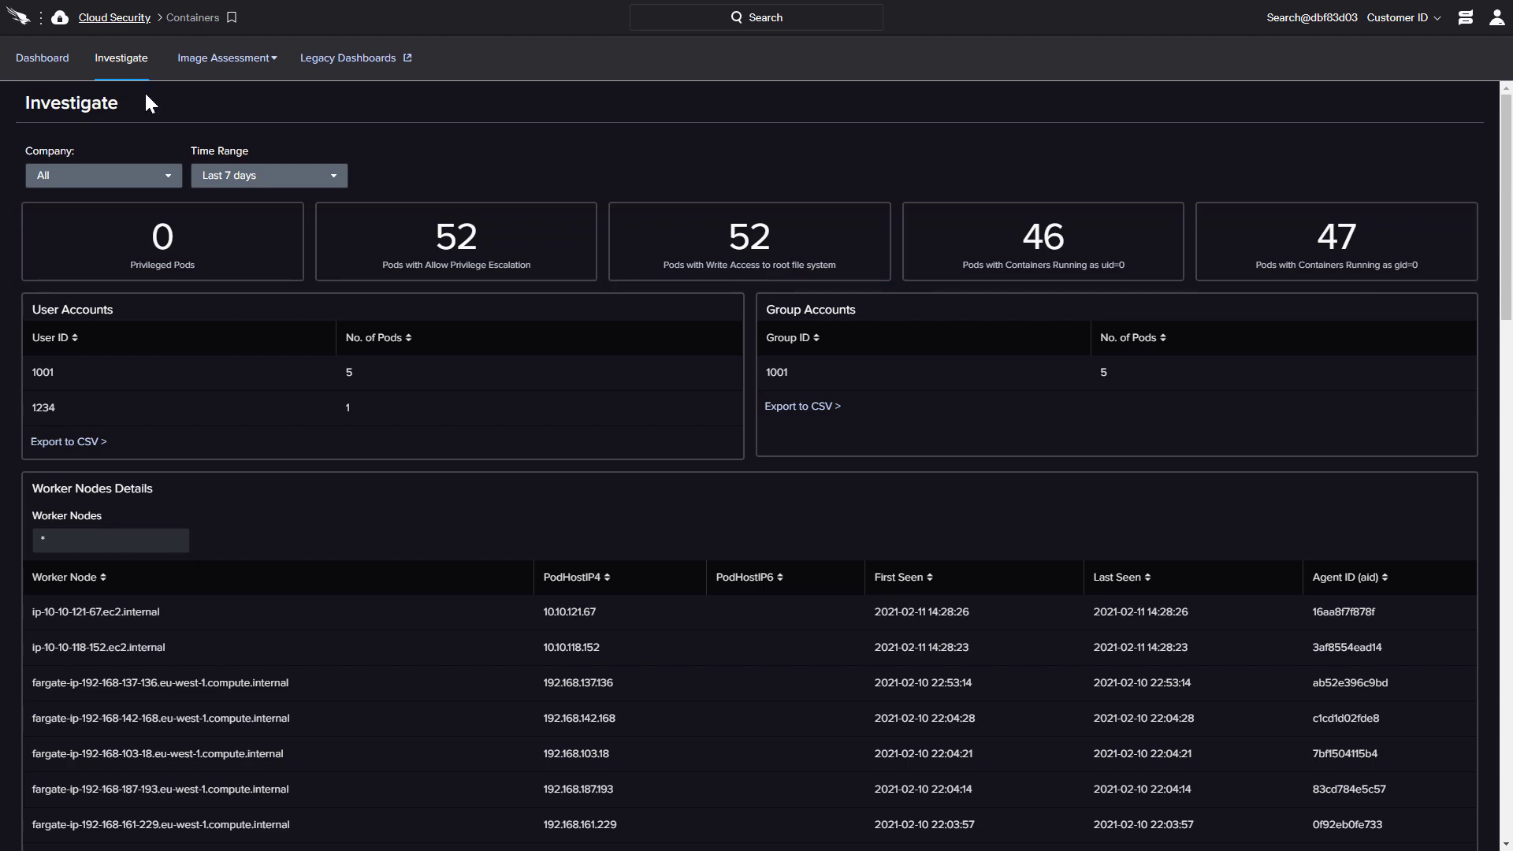
scroll(down, 3)
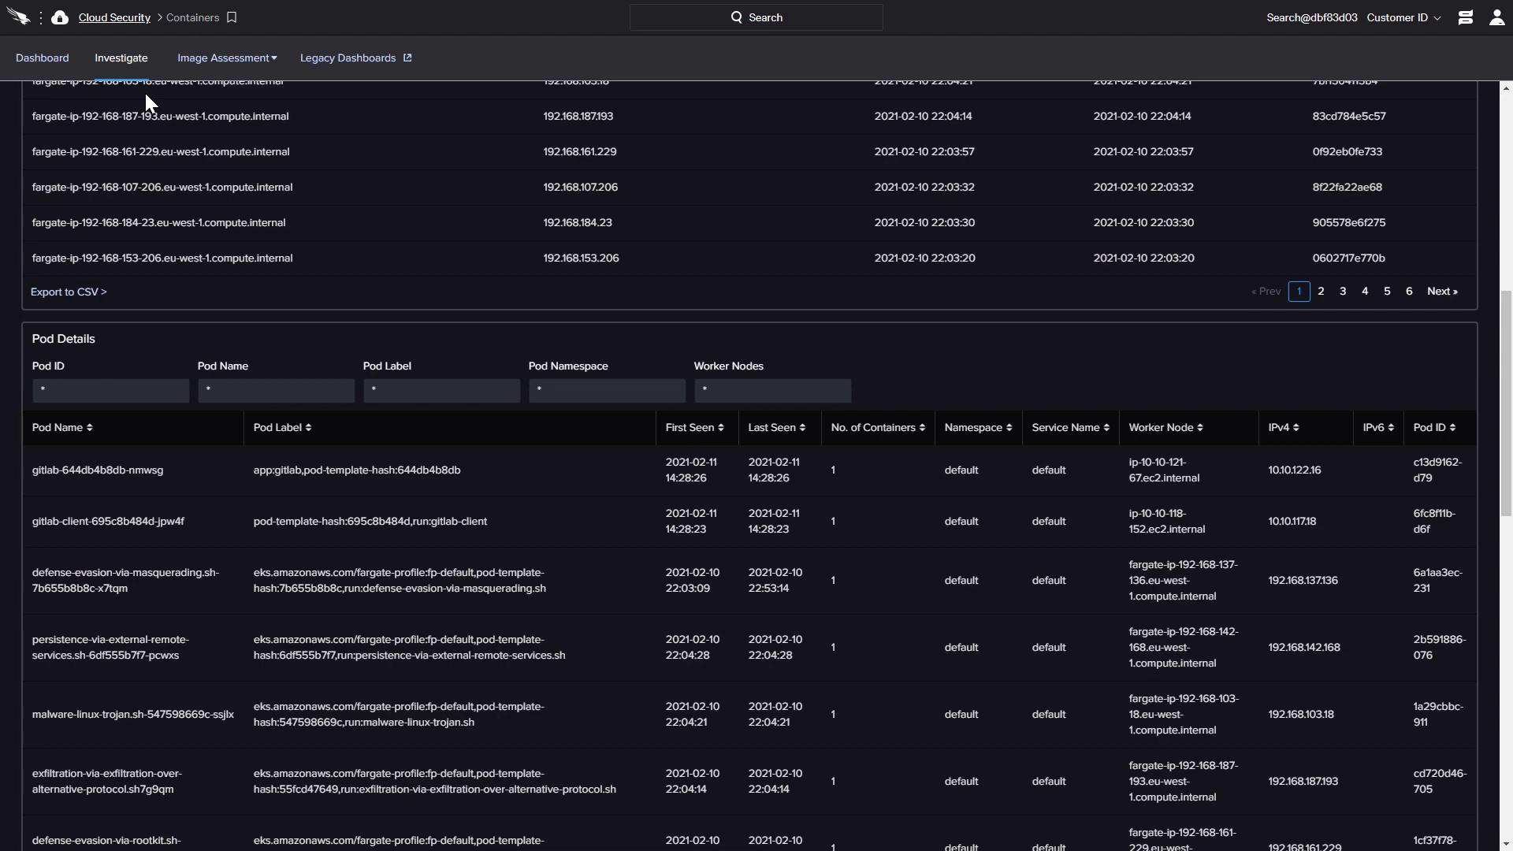
scroll(down, 3)
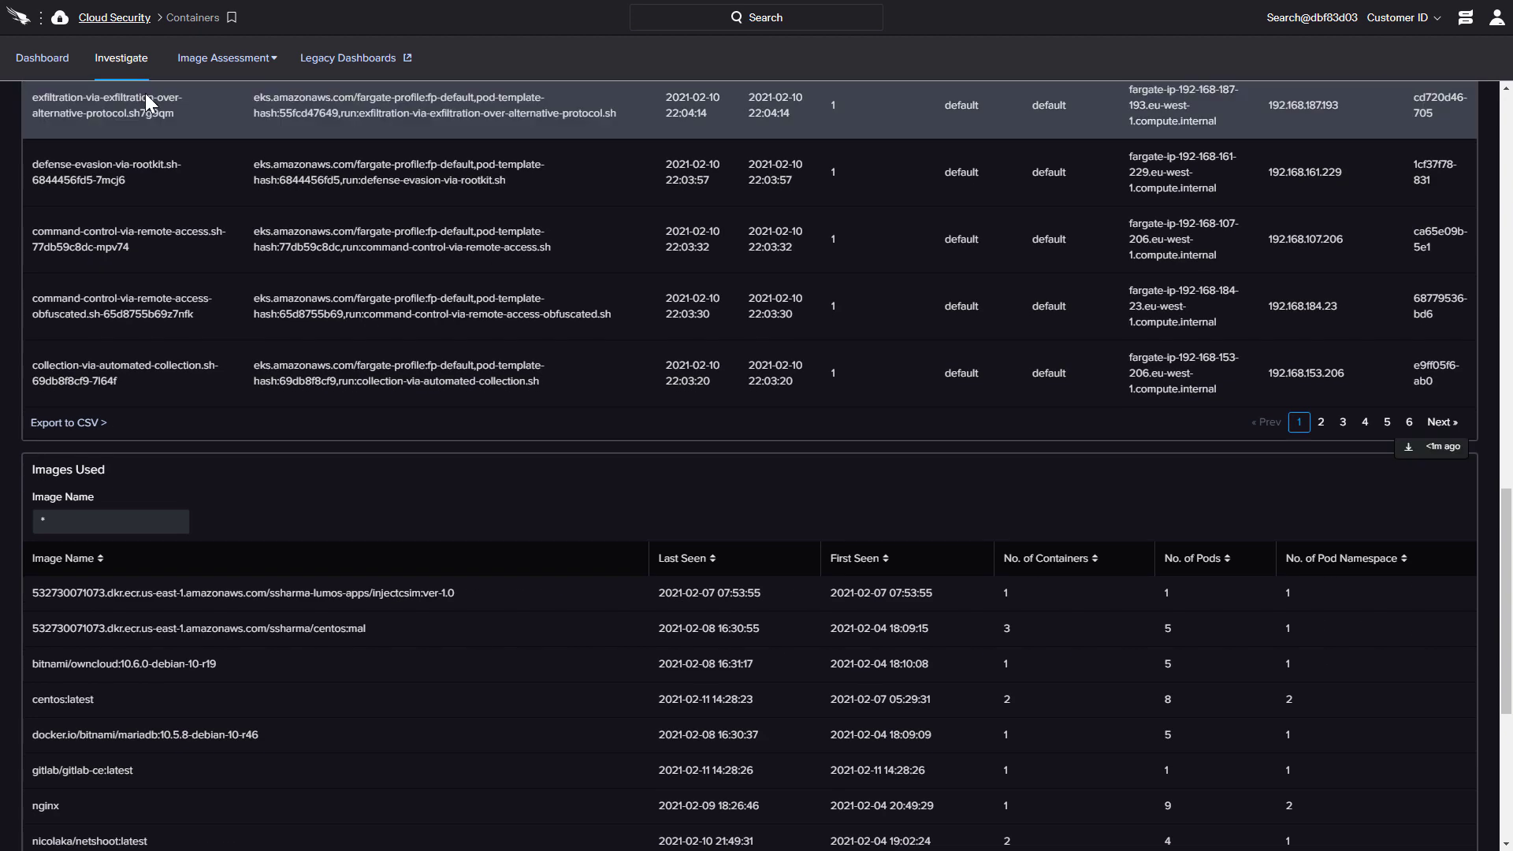
scroll(down, 3)
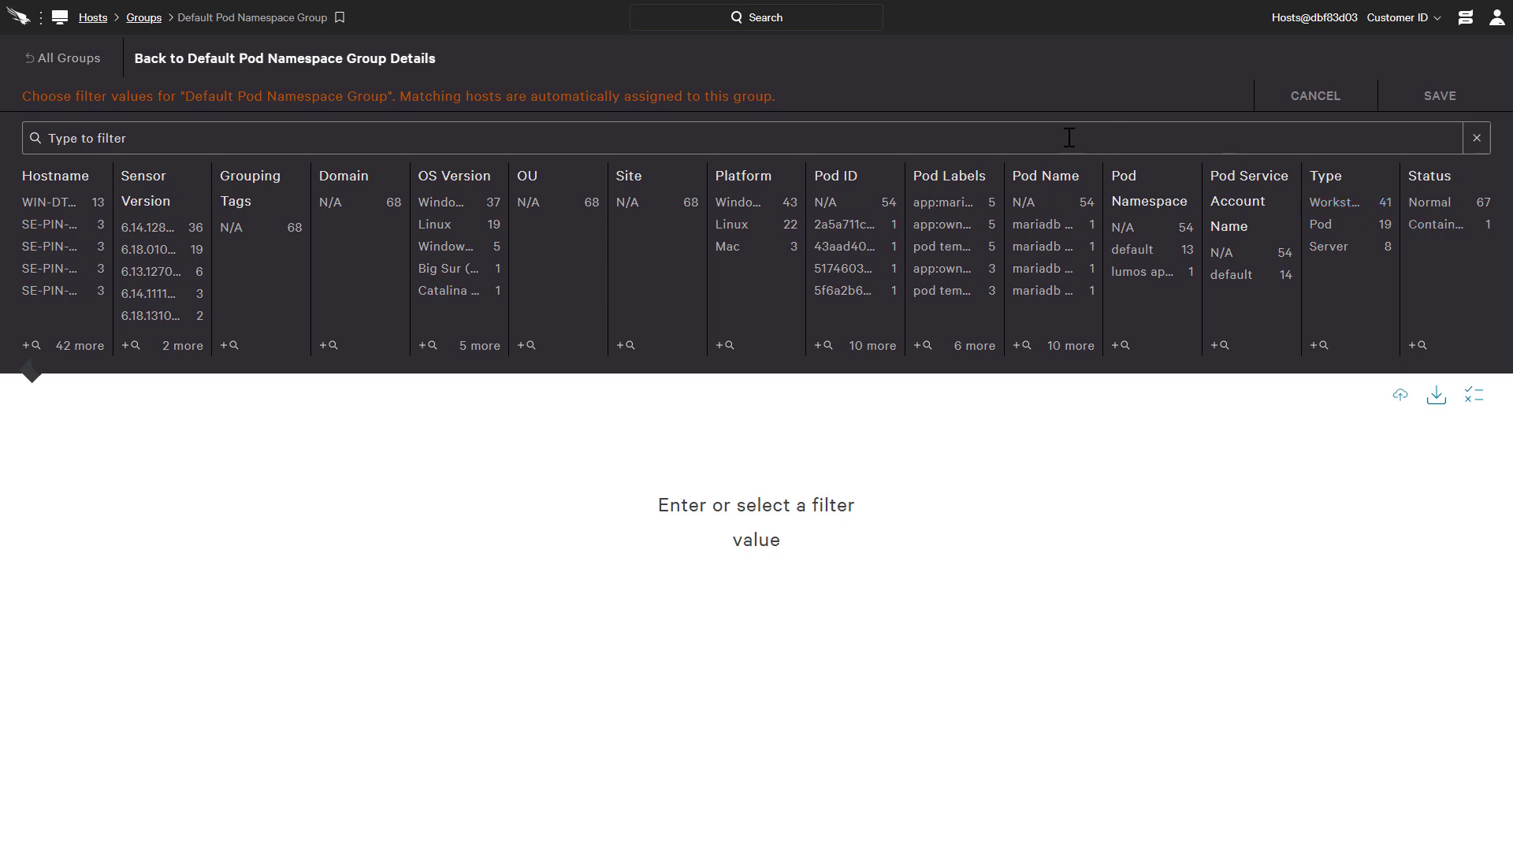
Filter the group's hosts to Pod Namespace: default, then bring up Falcon's main navigation.
text(pod)
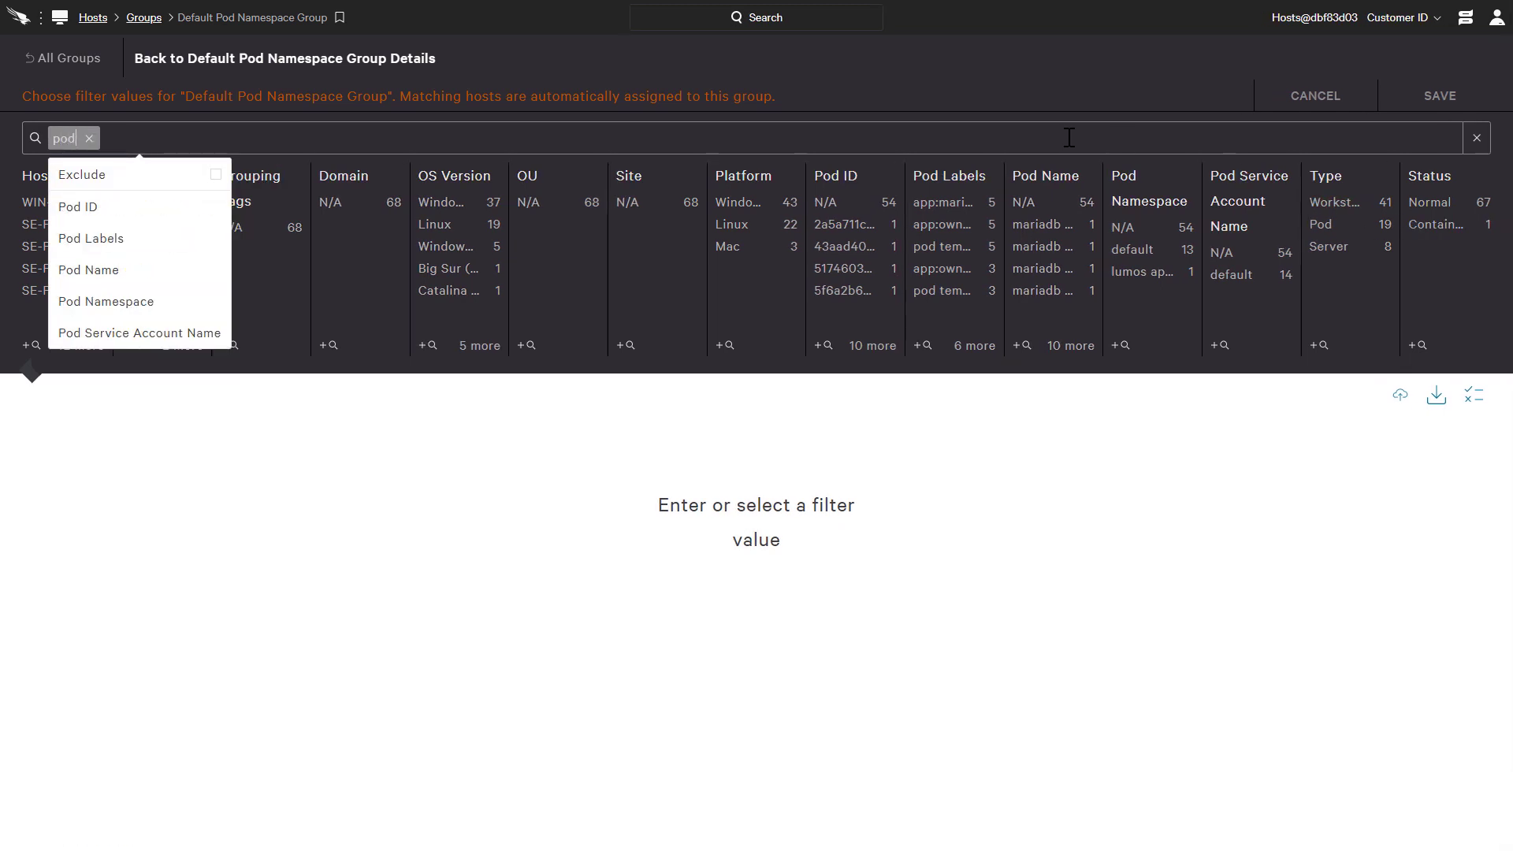
mouse_move(106, 301)
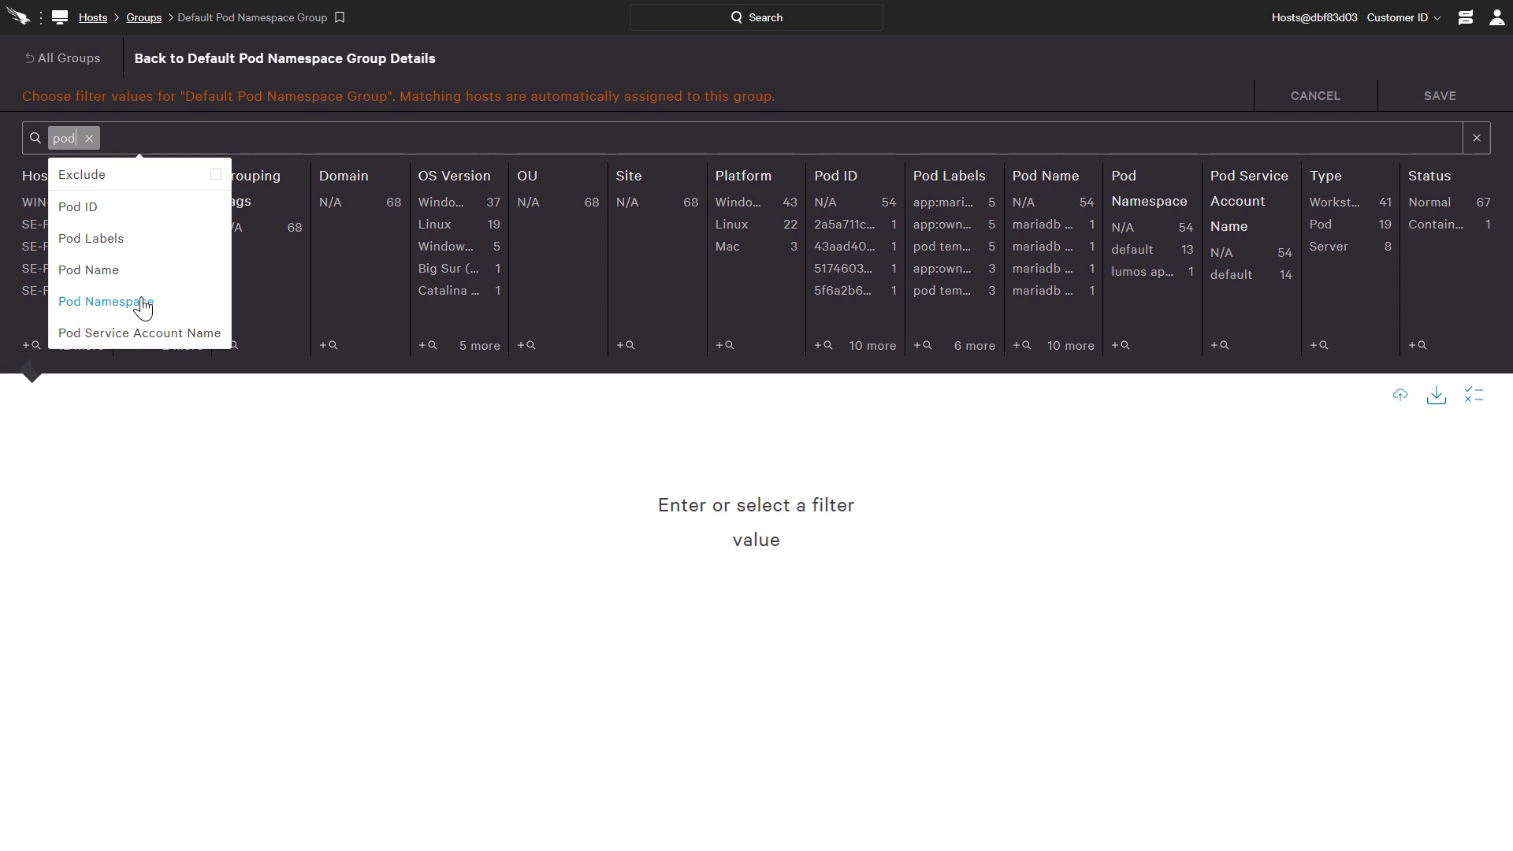
click(105, 301)
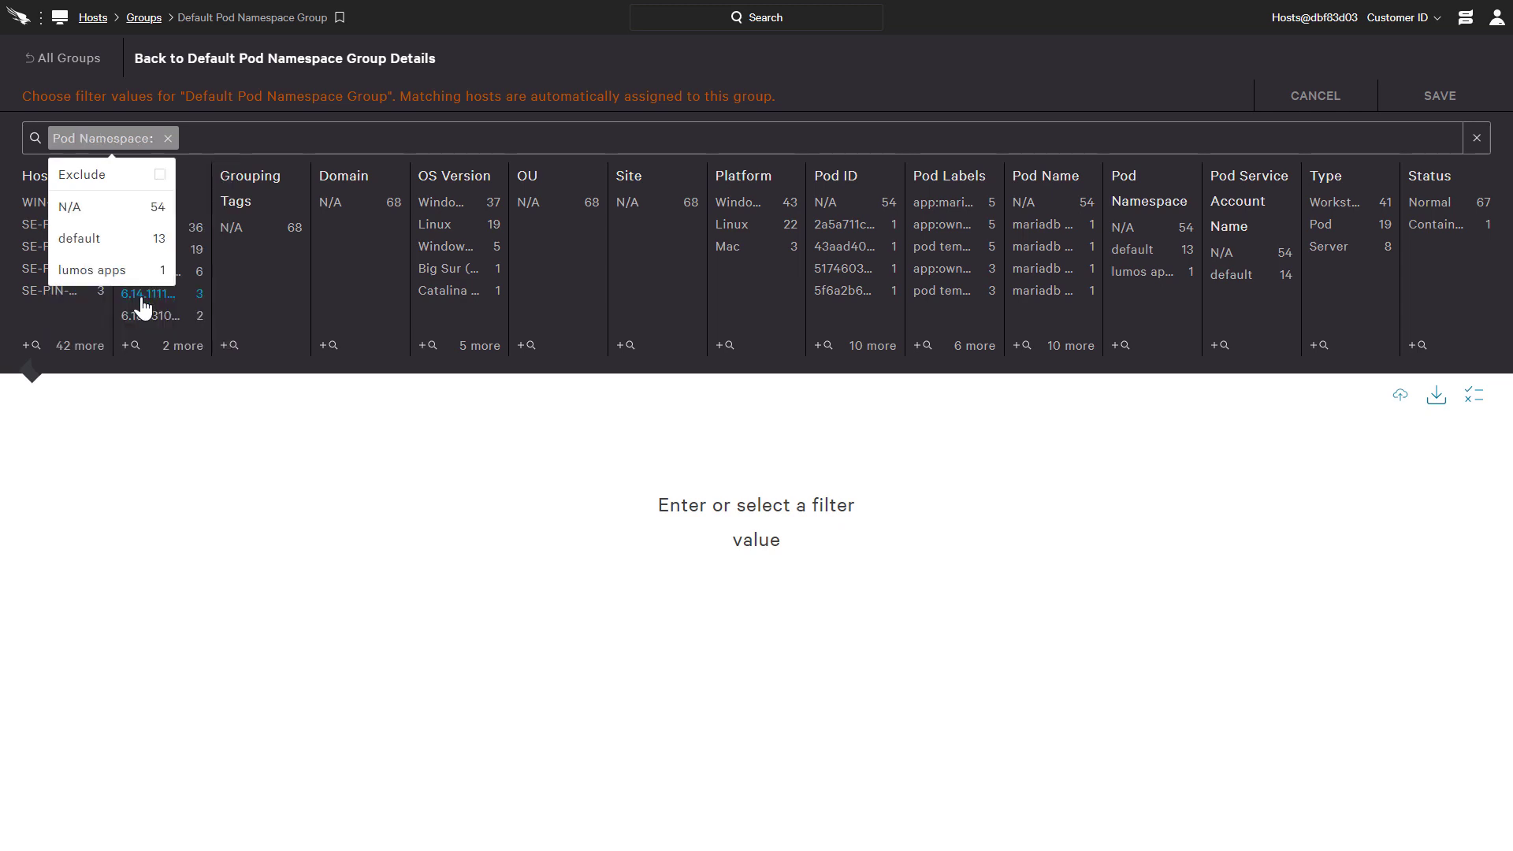
click(78, 238)
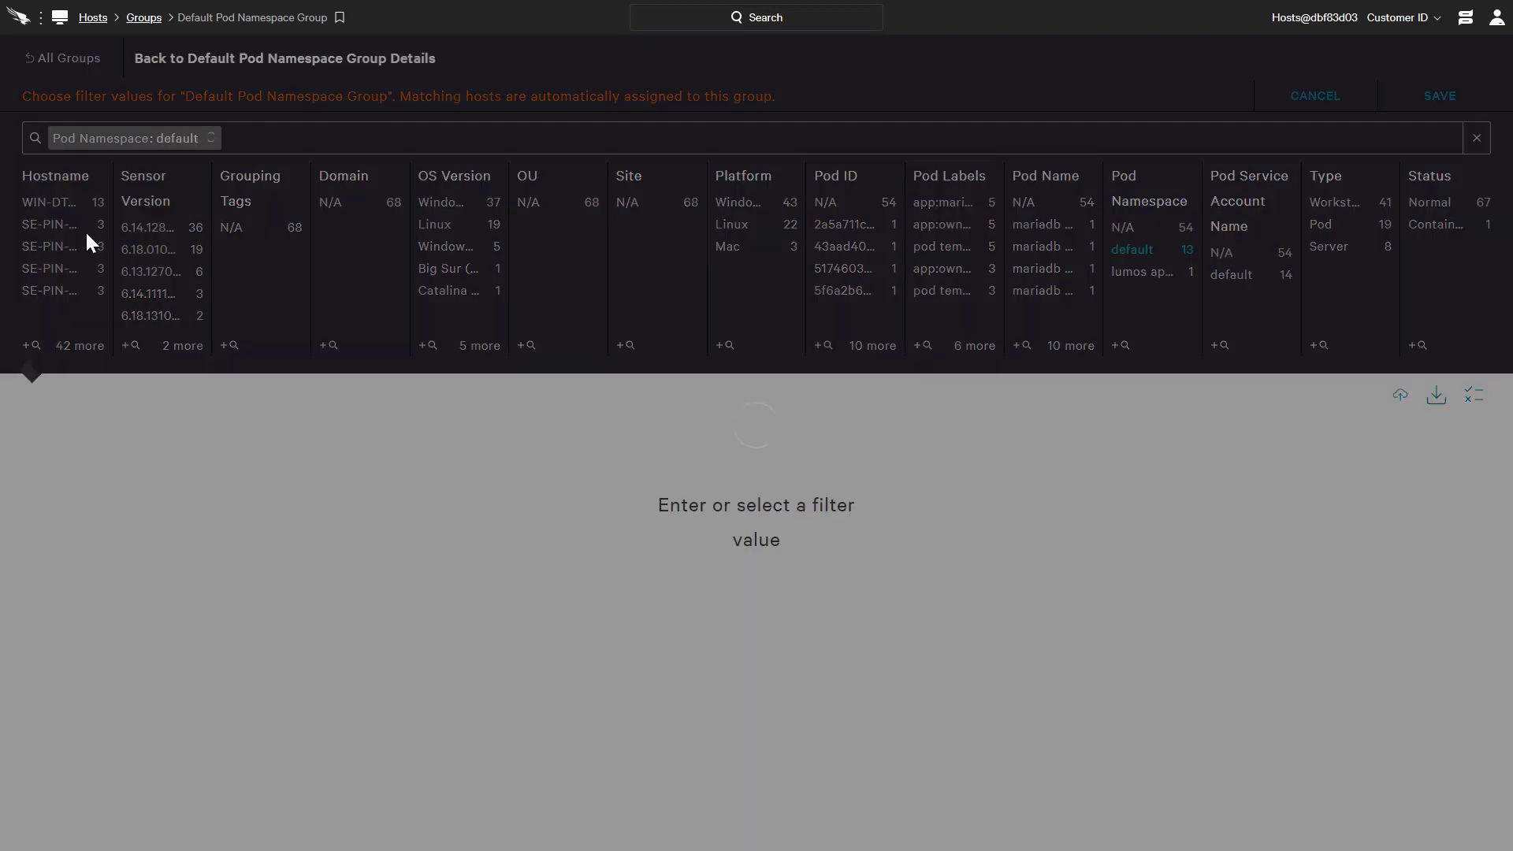
click(62, 19)
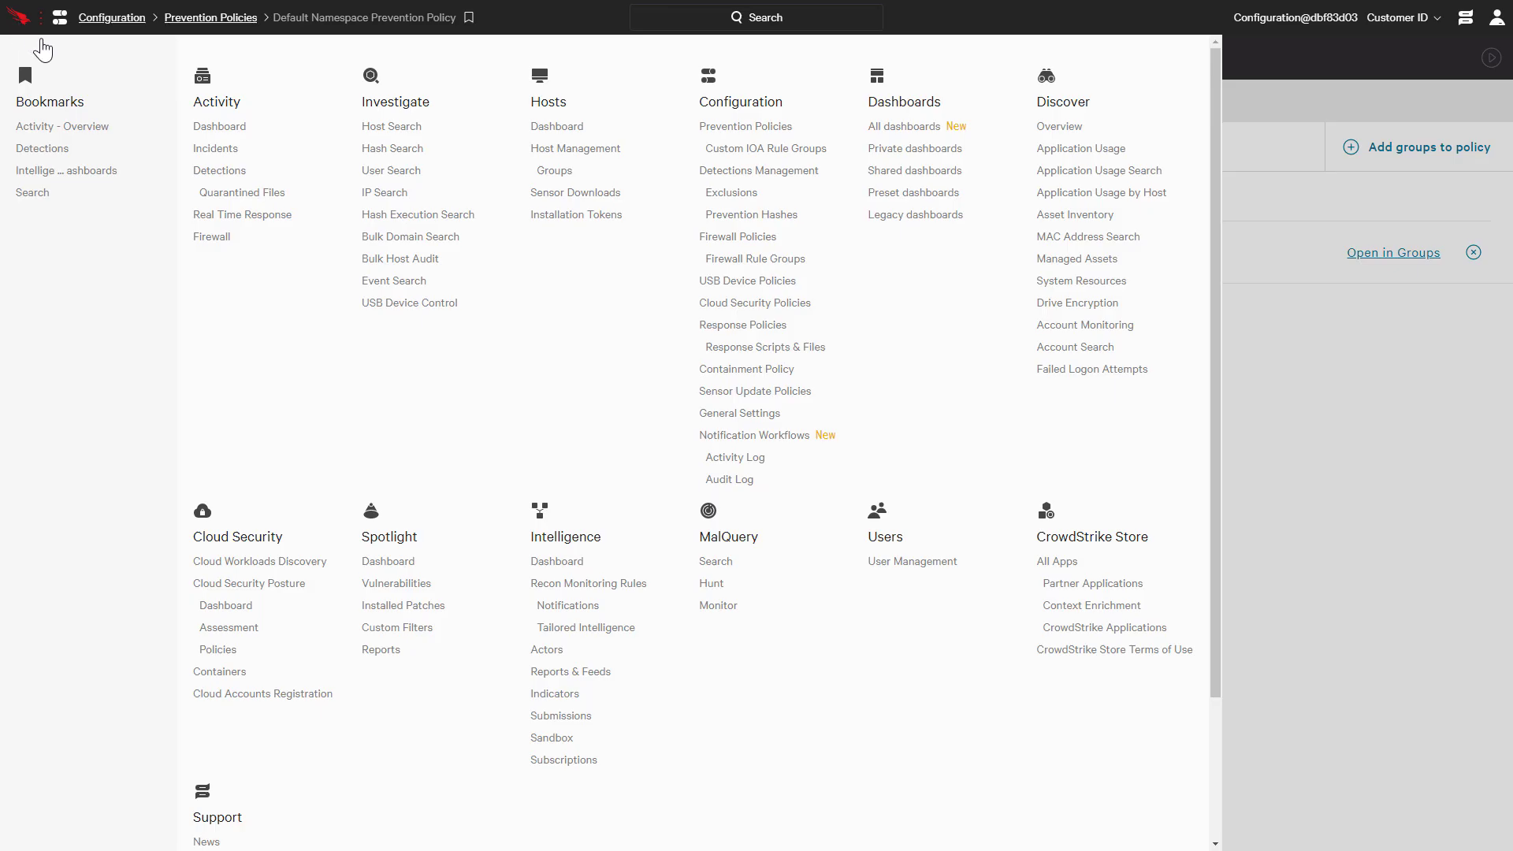
Go to Activity > Detections and filter the list to Host Type: Pod.
click(219, 170)
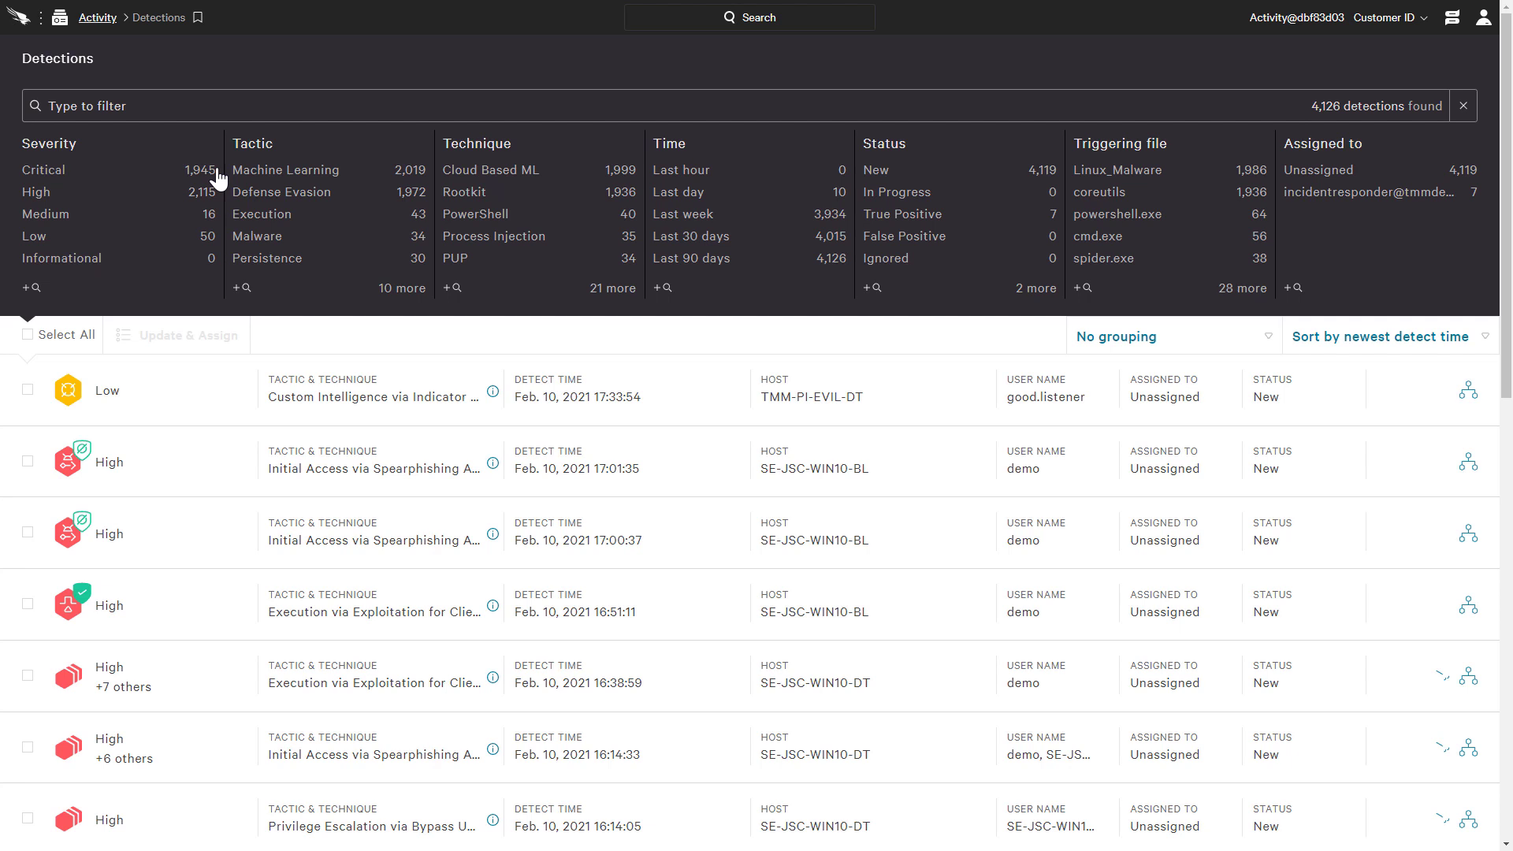
click(134, 106)
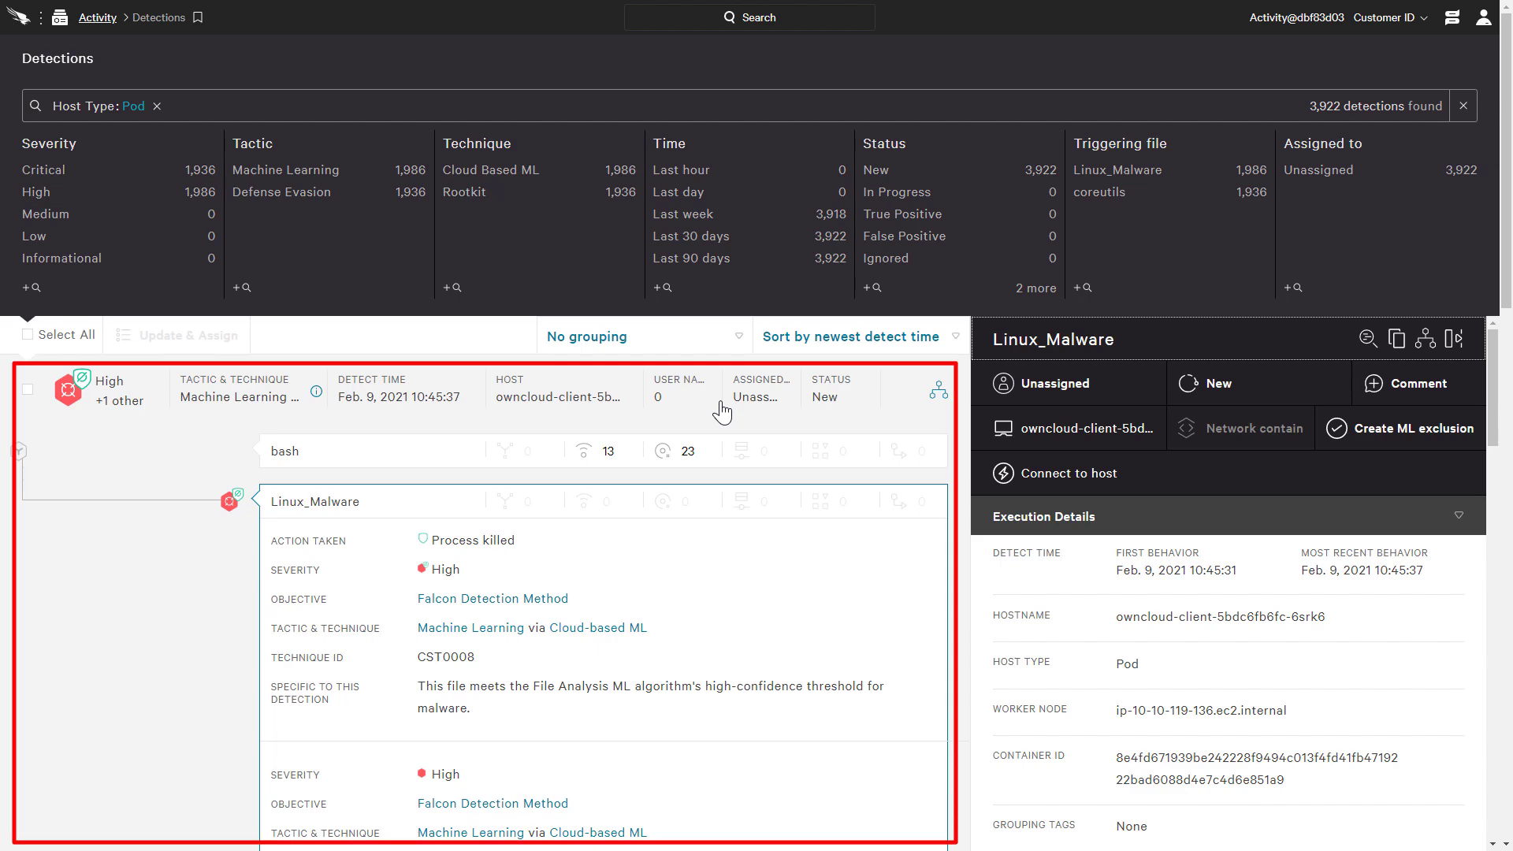
scroll(down, 3)
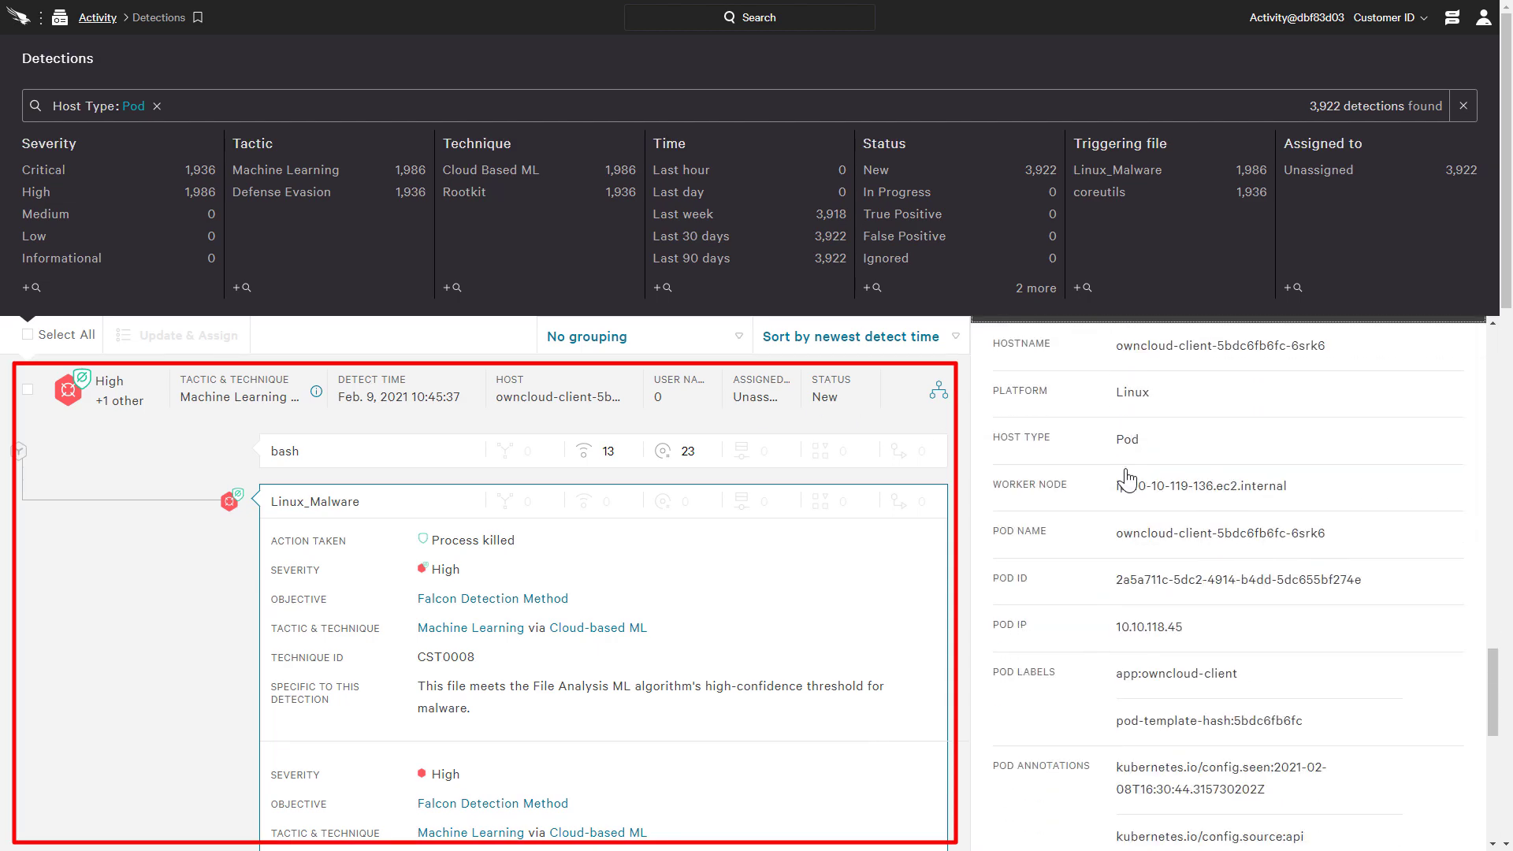
scroll(down, 3)
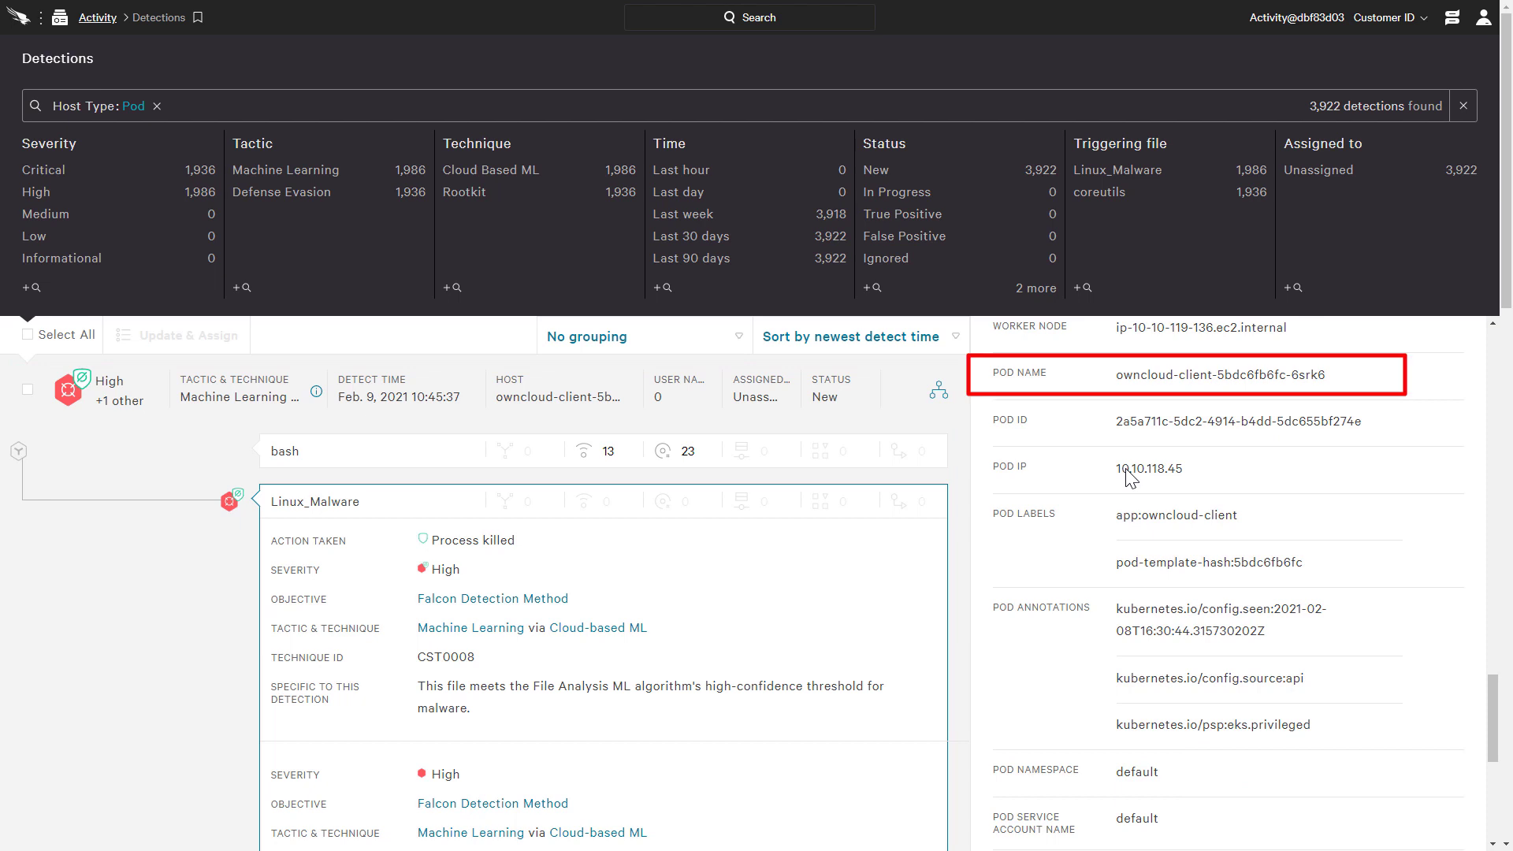